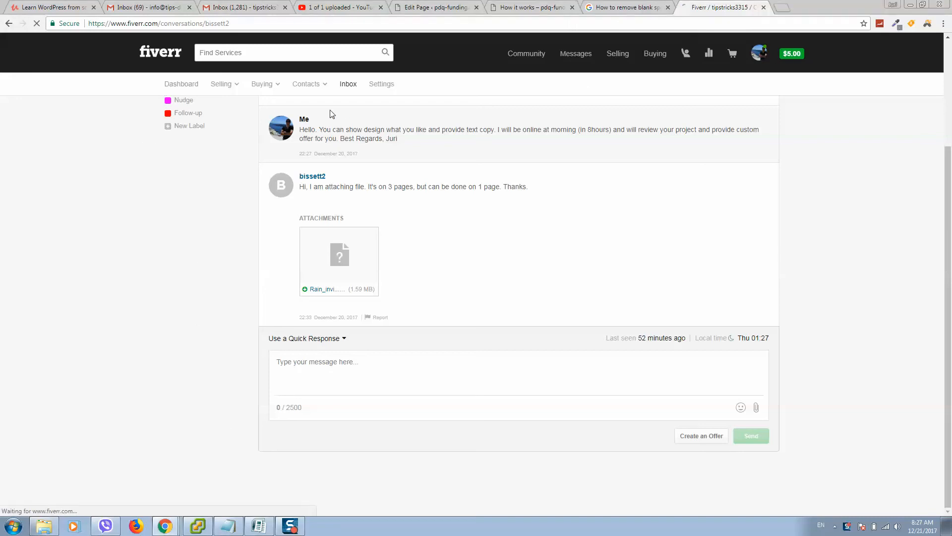
Check the seller dashboard's to-dos and earnings, then head back toward the inbox
{"action": "left_click", "coordinate": [181, 84]}
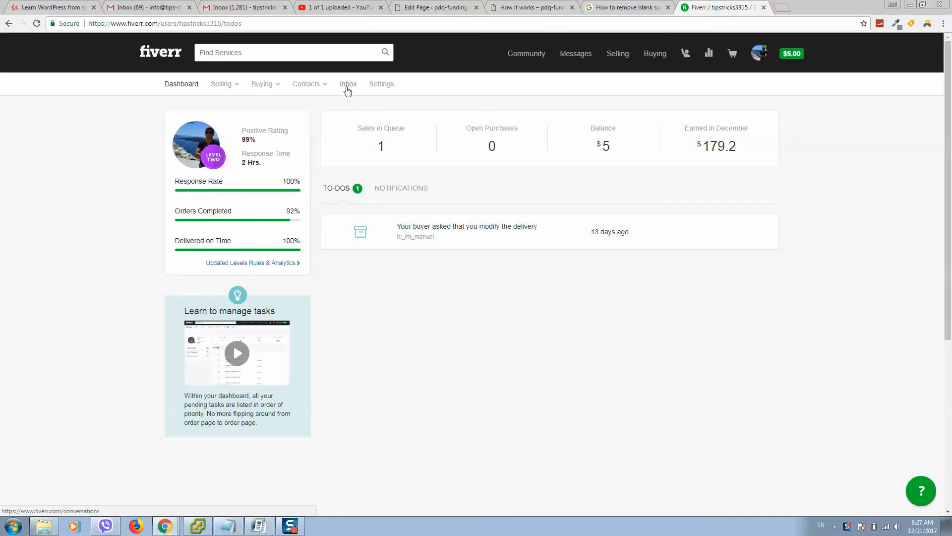
{"action": "left_click", "coordinate": [348, 84]}
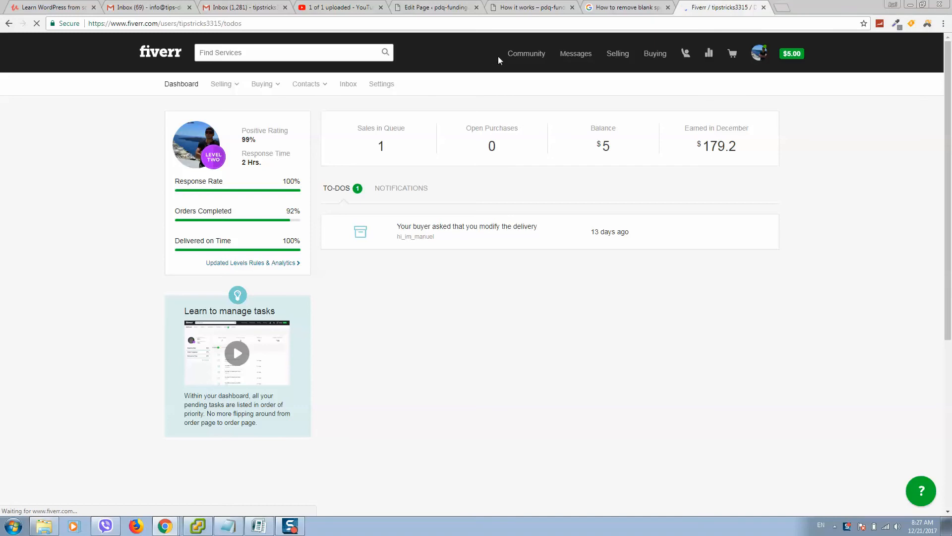
{"action": "left_click", "coordinate": [348, 83]}
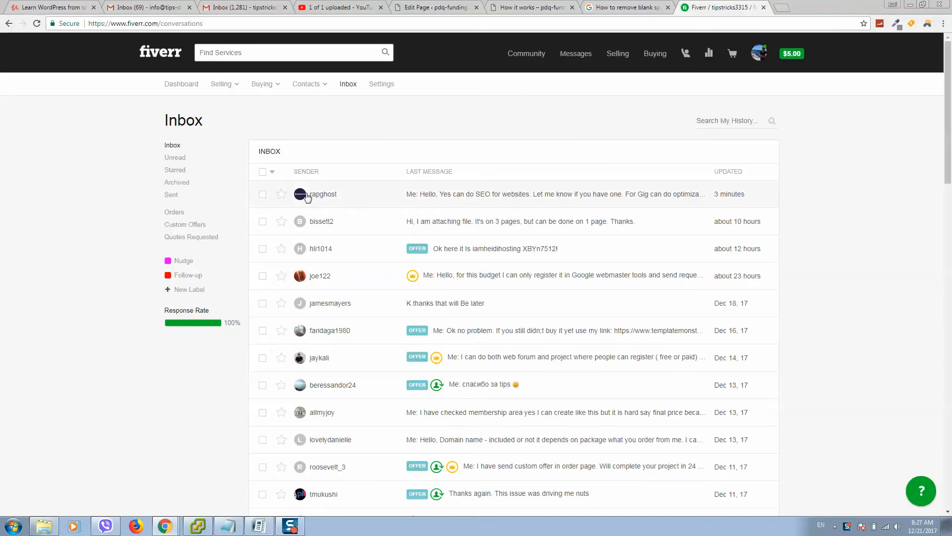
{"action": "scroll", "scroll_direction": "down", "scroll_amount": 3}
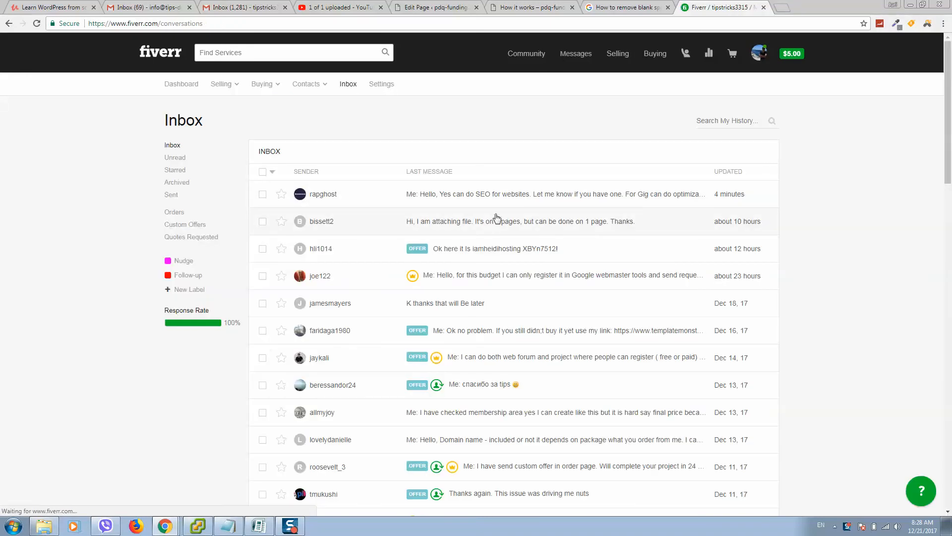
{"action": "left_click", "coordinate": [322, 221]}
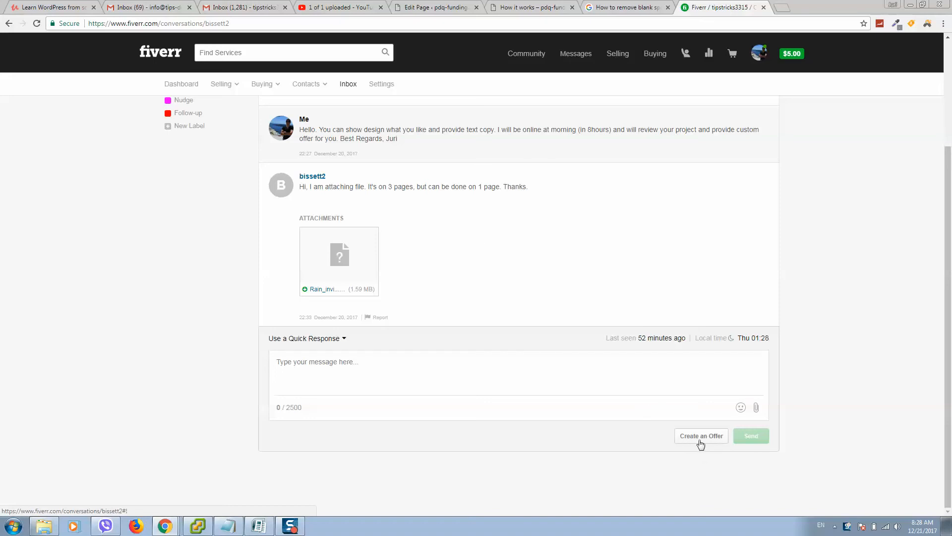
Create a custom offer using the 'I will create squeeze page or splash page' gig
{"action": "left_click", "coordinate": [701, 436]}
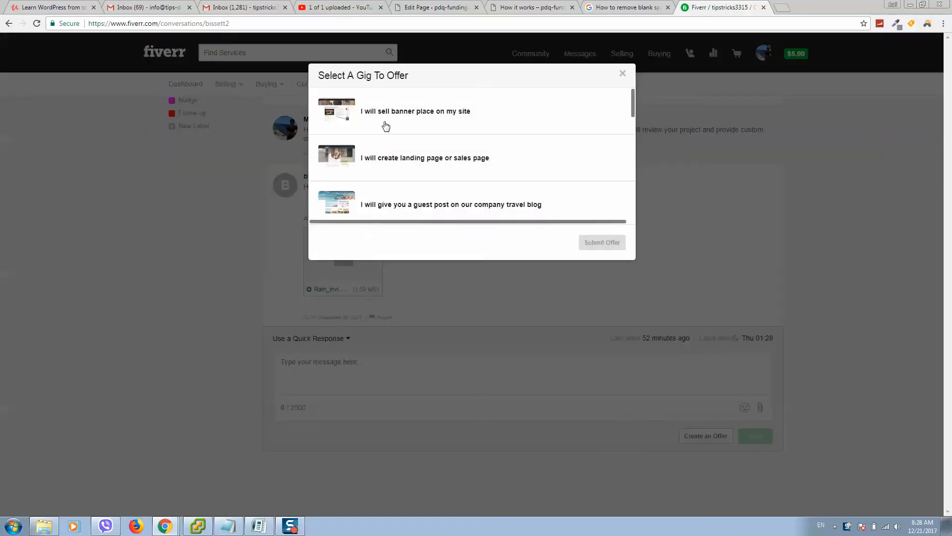
{"action": "scroll", "scroll_direction": "down", "scroll_amount": 3}
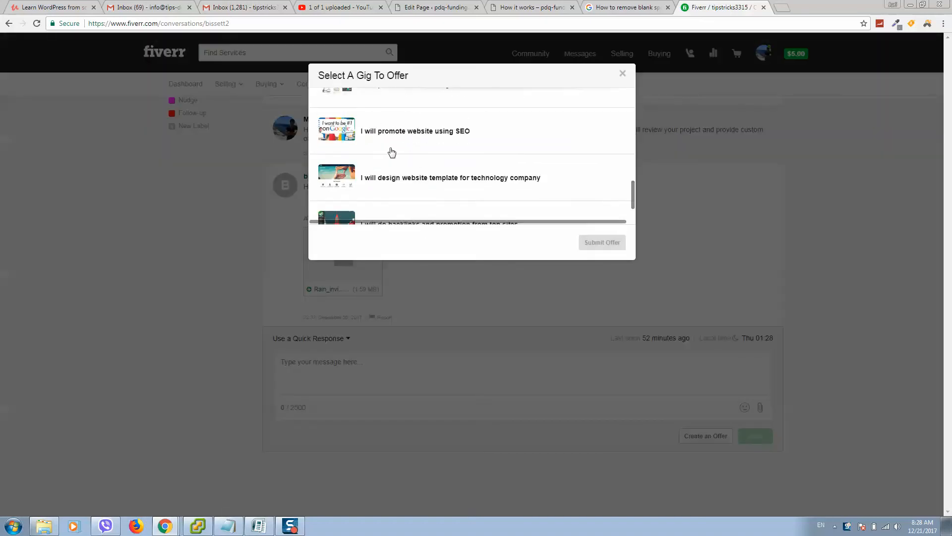
{"action": "scroll", "scroll_direction": "down", "scroll_amount": 3}
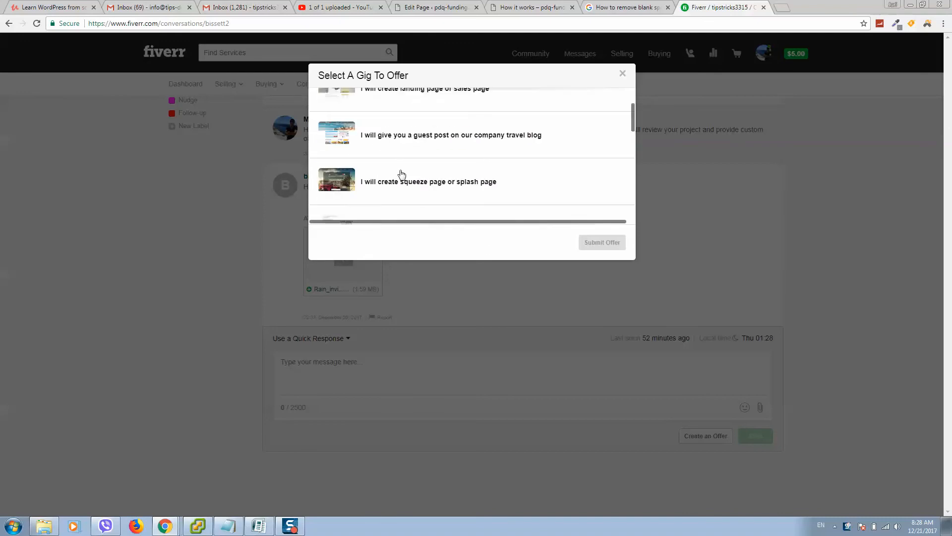
{"action": "scroll", "scroll_direction": "down", "scroll_amount": 3}
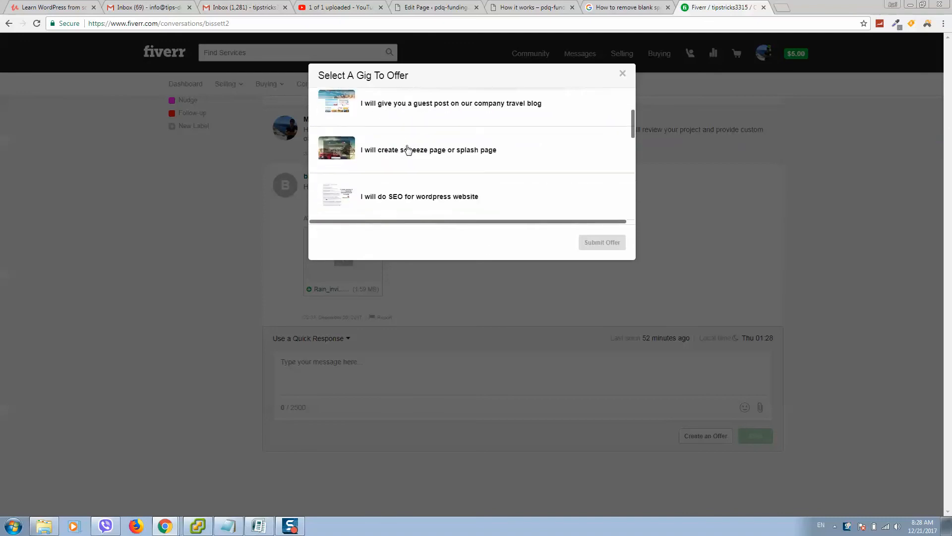
{"action": "left_click", "coordinate": [428, 150]}
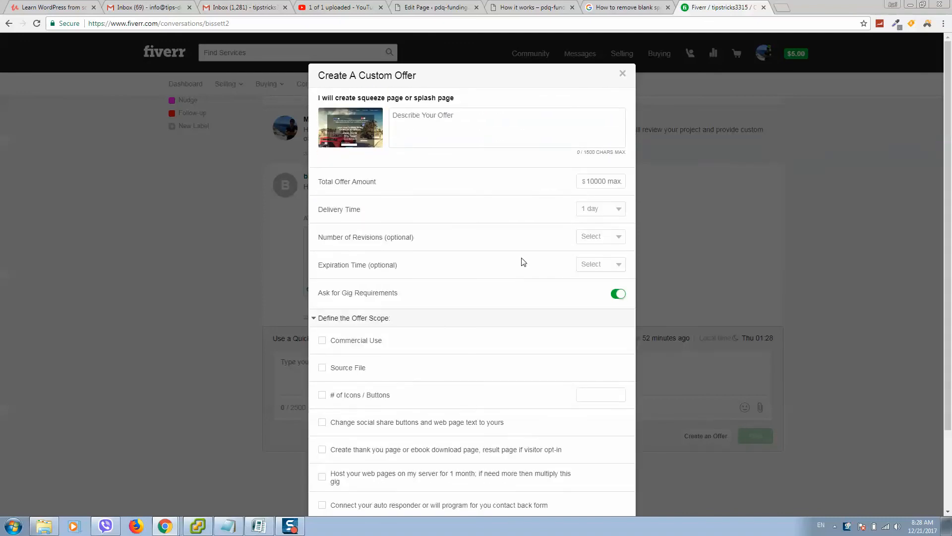
Set the offer to $45, 3-day delivery, 5 revisions and 30-day expiration
{"action": "left_click", "coordinate": [600, 181]}
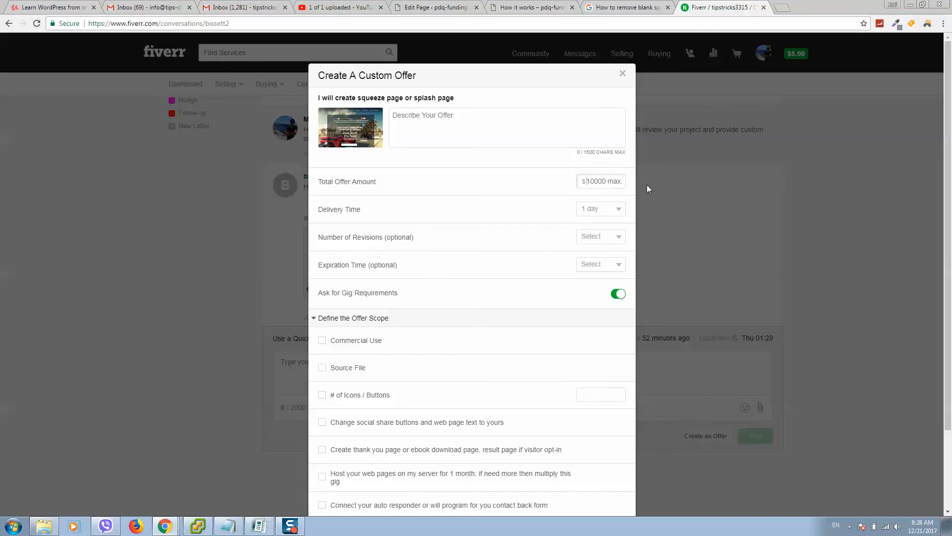
{"action": "type", "text": "45"}
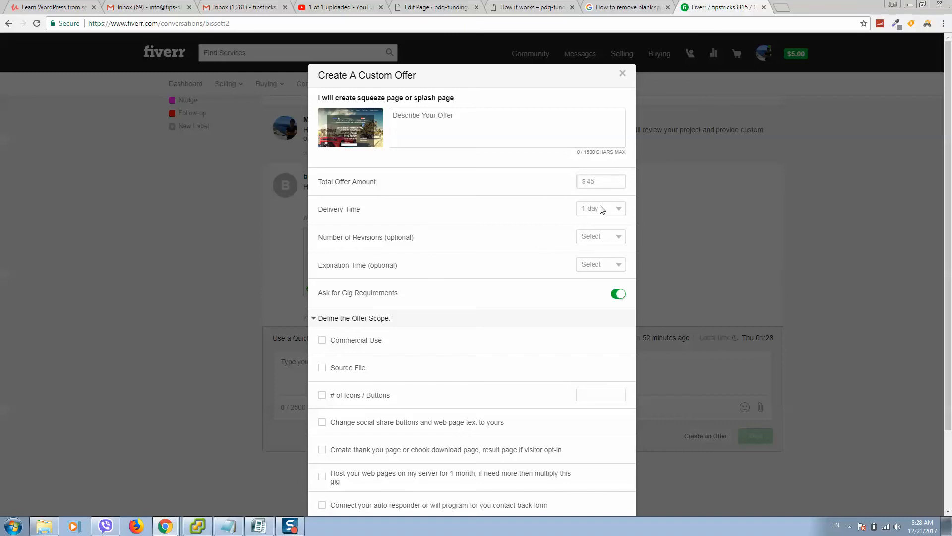
{"action": "mouse_move", "coordinate": [524, 175]}
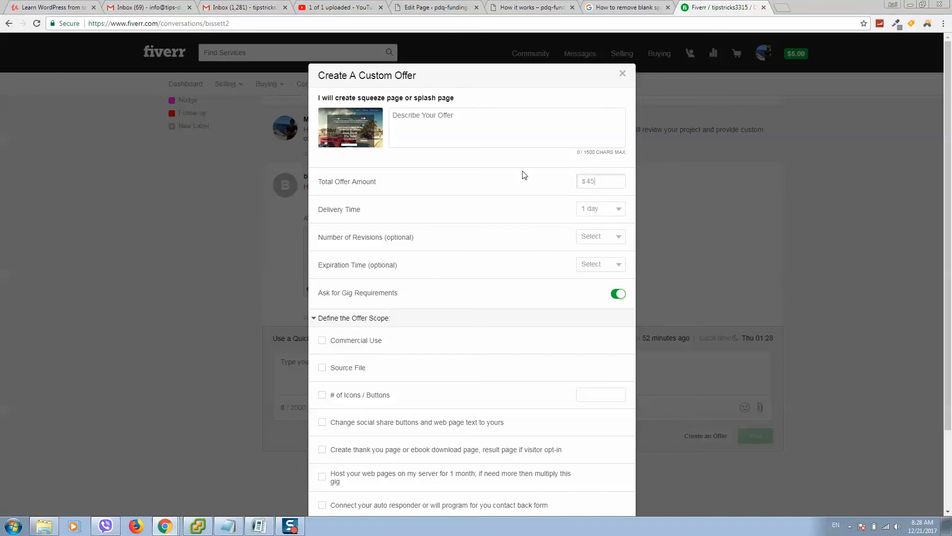
{"action": "mouse_move", "coordinate": [496, 216]}
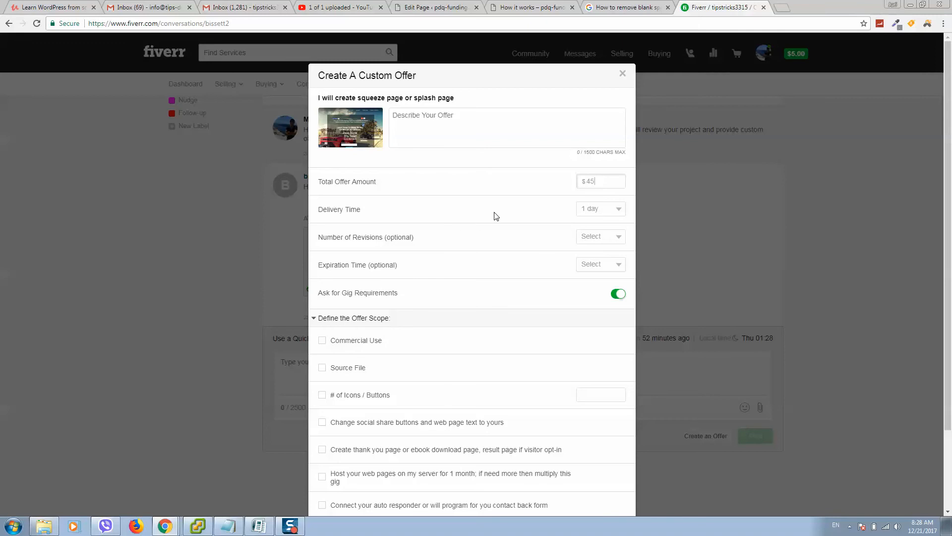
{"action": "left_click", "coordinate": [601, 208]}
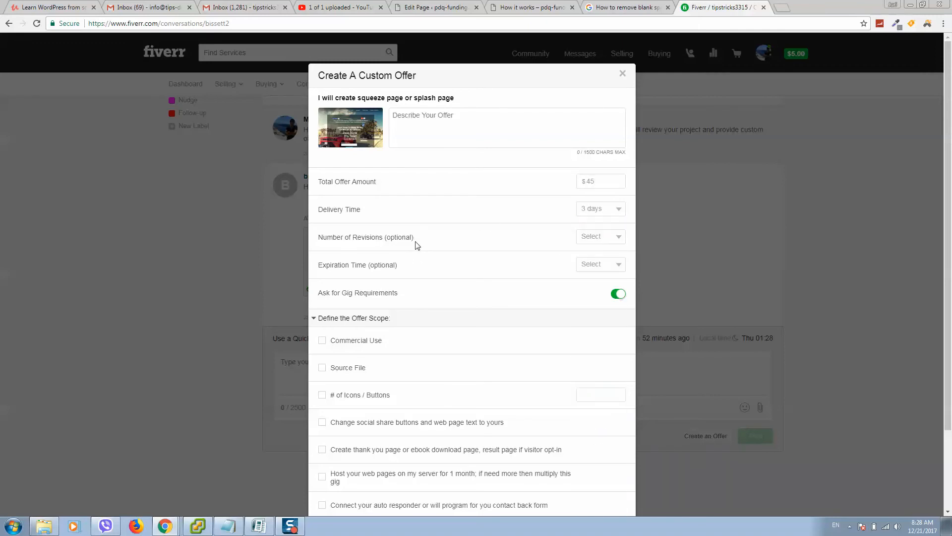
{"action": "left_click", "coordinate": [600, 236]}
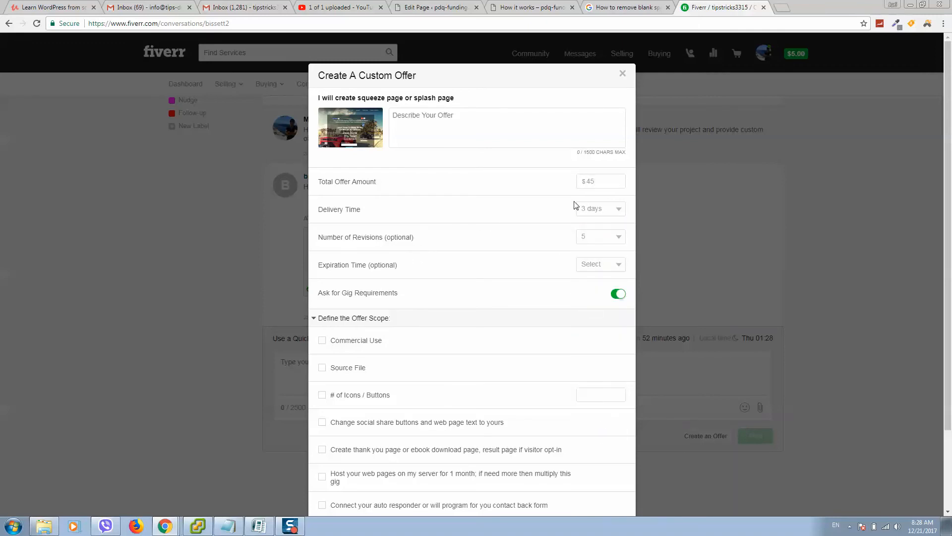
{"action": "left_click", "coordinate": [601, 208]}
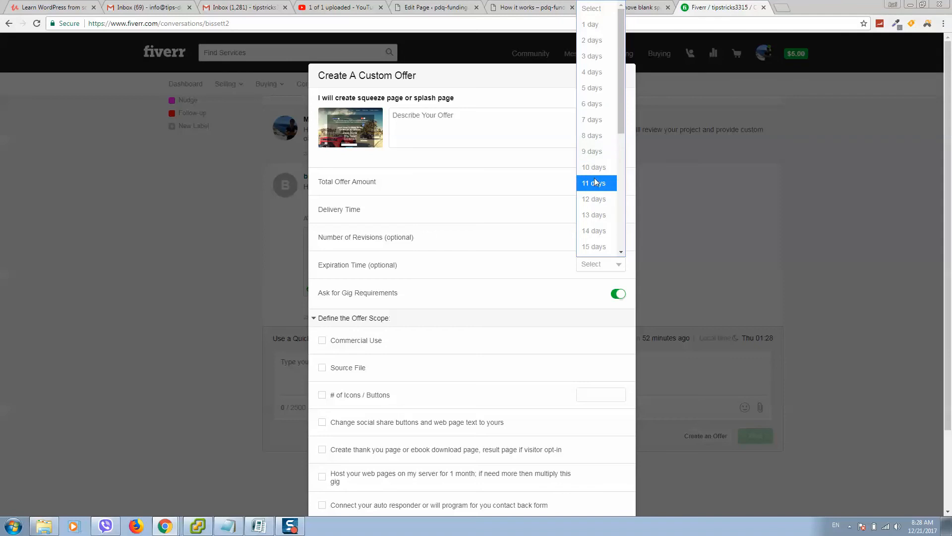
{"action": "scroll", "scroll_direction": "down", "scroll_amount": 3}
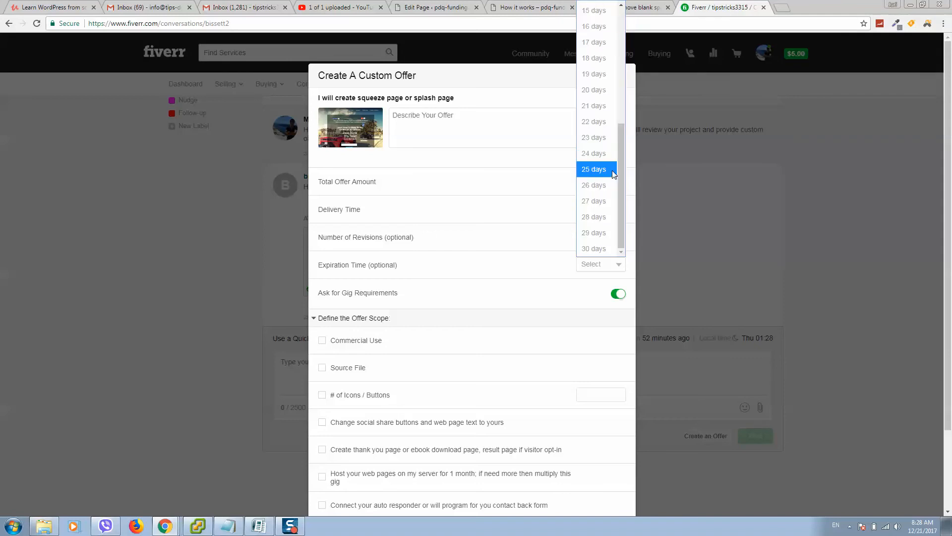
{"action": "left_click", "coordinate": [601, 248]}
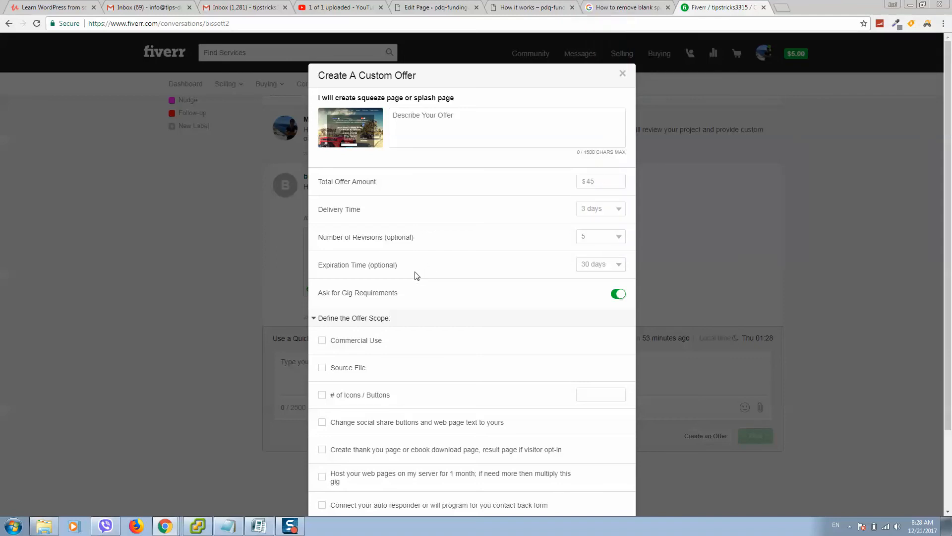
{"action": "mouse_move", "coordinate": [422, 220]}
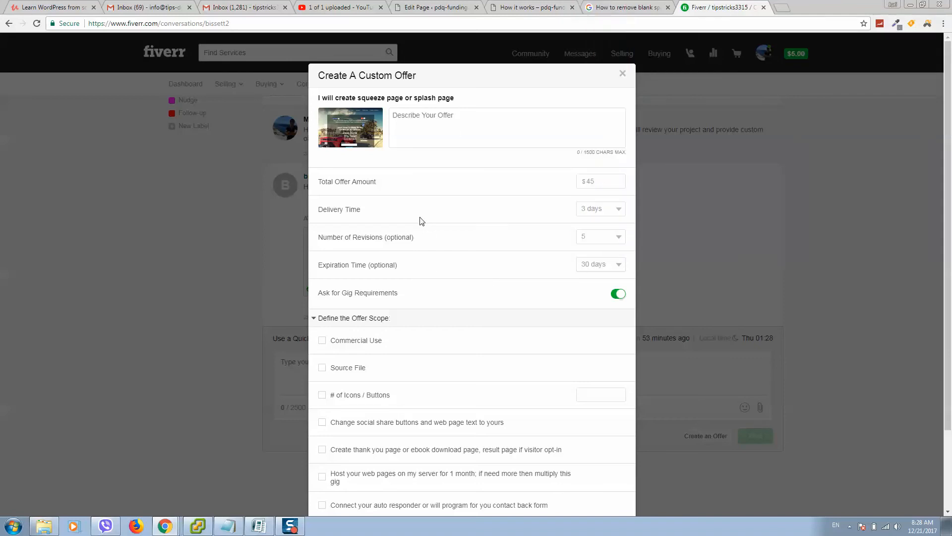
{"action": "mouse_move", "coordinate": [351, 331]}
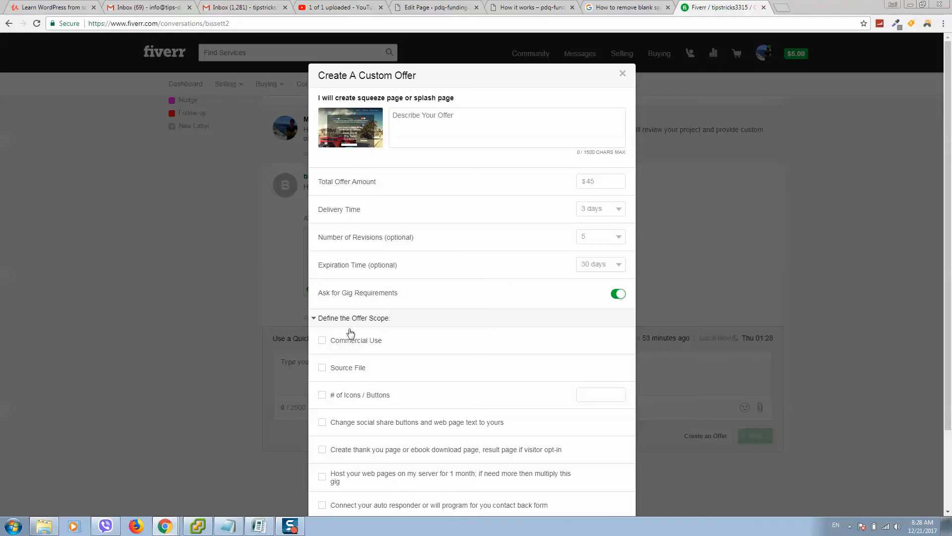
Tick Commercial Use and Source File under Define the Offer Scope
{"action": "left_click", "coordinate": [322, 340]}
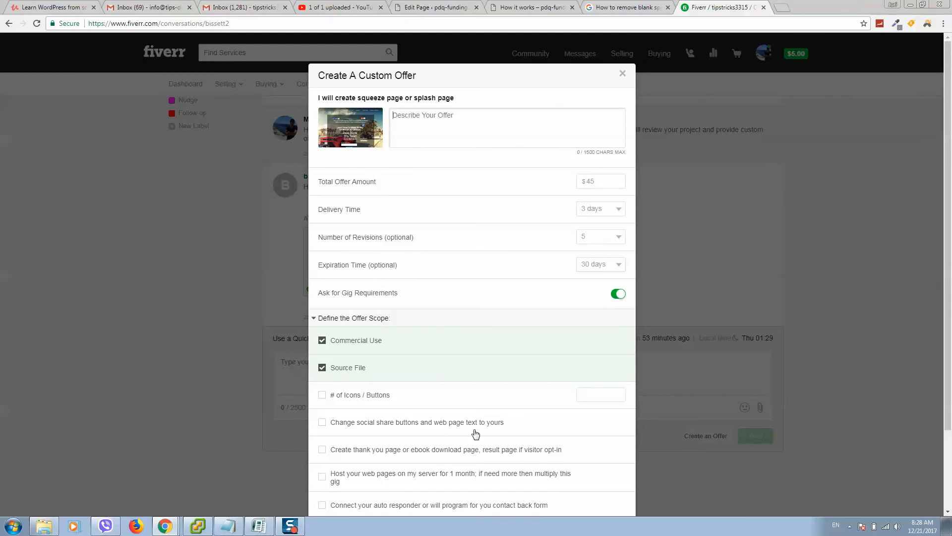
{"action": "mouse_move", "coordinate": [395, 228]}
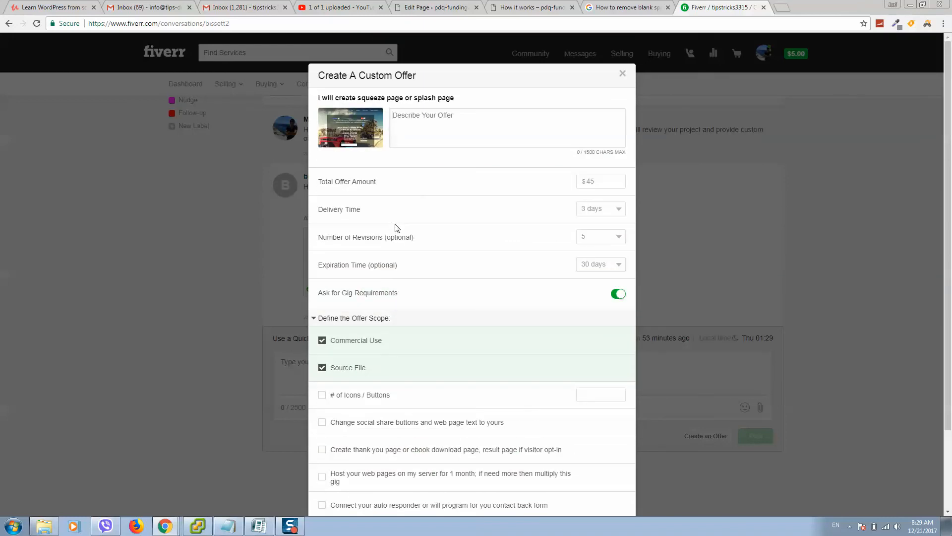
{"action": "mouse_move", "coordinate": [565, 162]}
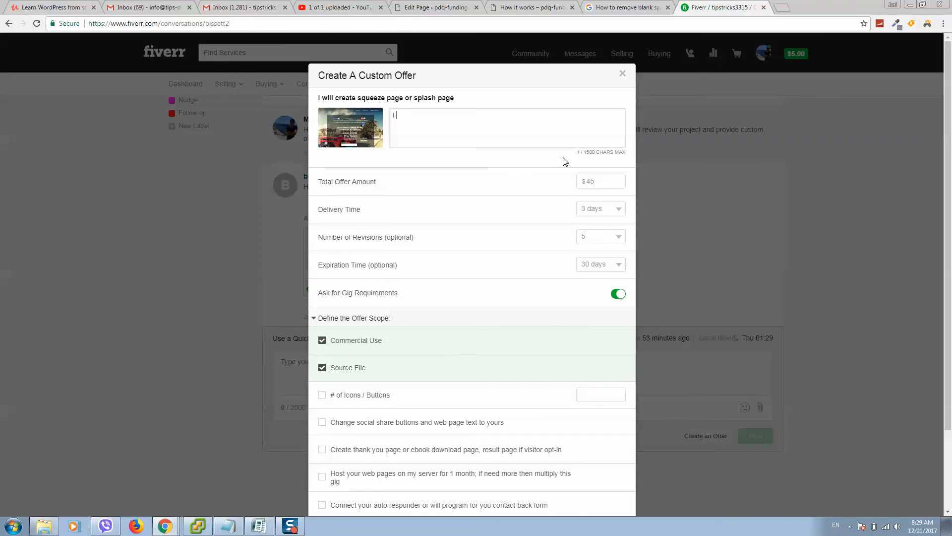
Describe the offer as a unique Sales page design with modifications included
{"action": "type", "text": "I will create unique design"}
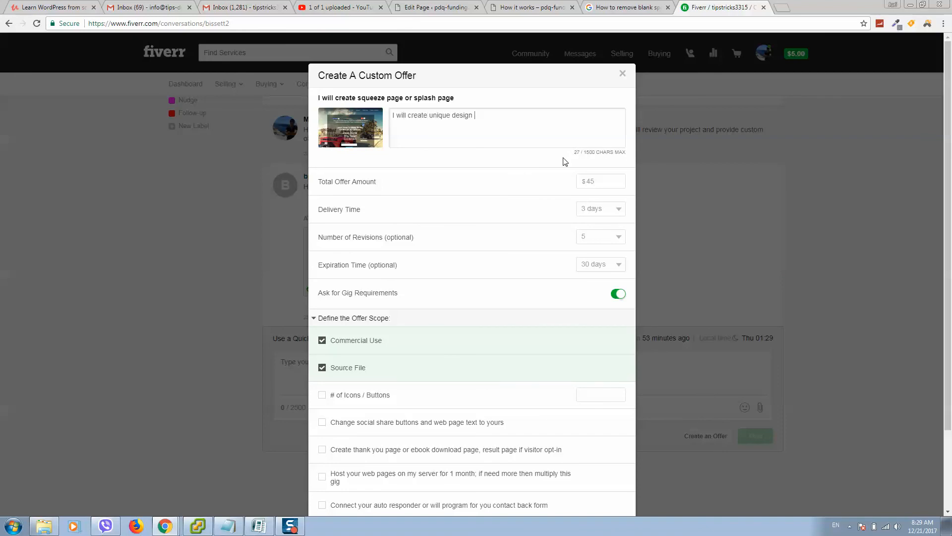
{"action": "type", "text": "Sales pg"}
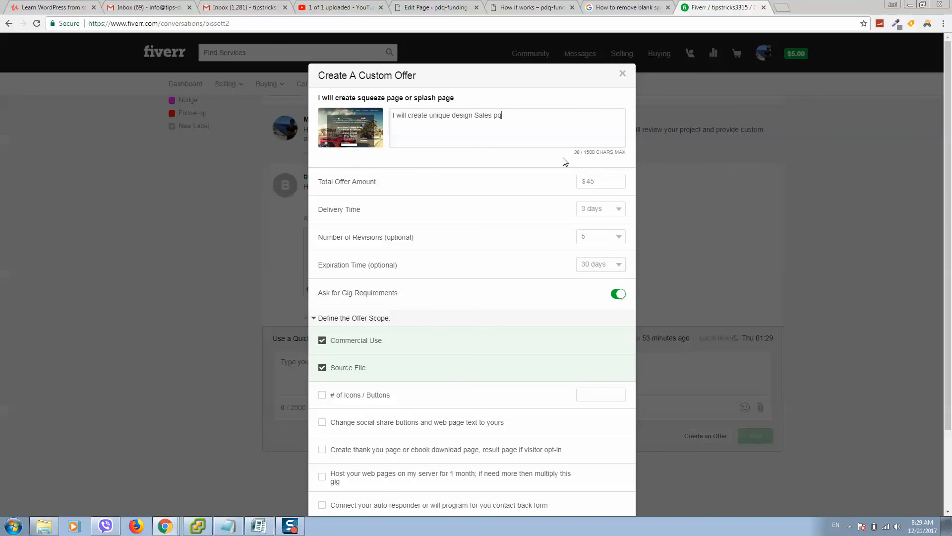
{"action": "type", "text": "ge"}
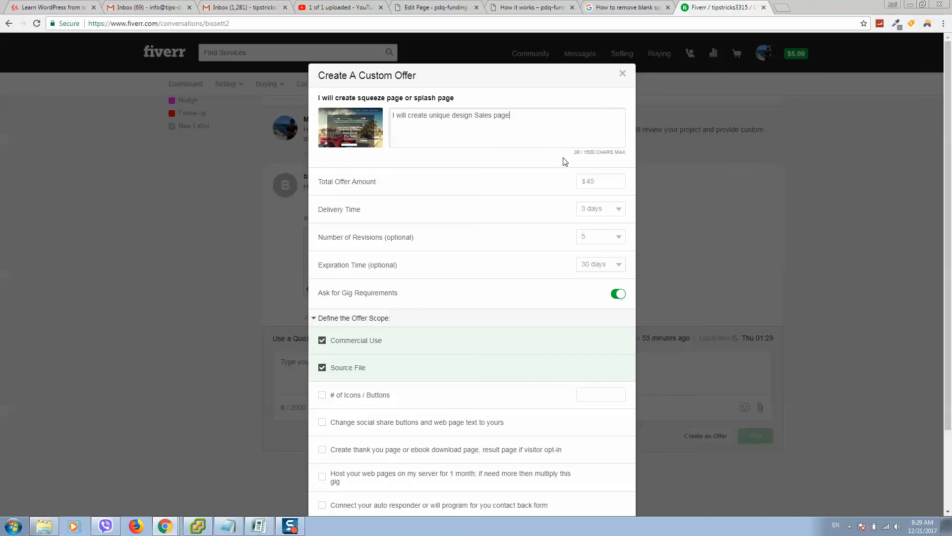
{"action": "type", "text": ", Modifications incl"}
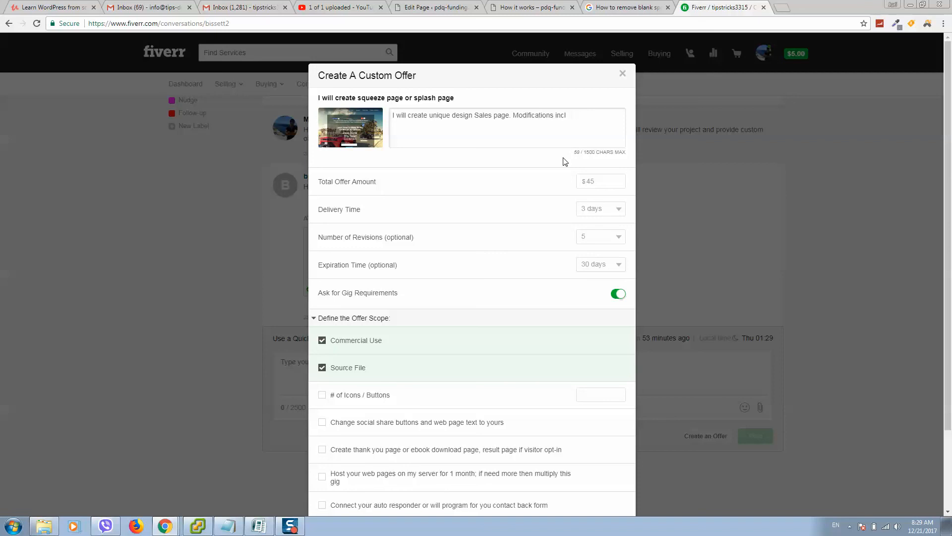
{"action": "type", "text": "uded"}
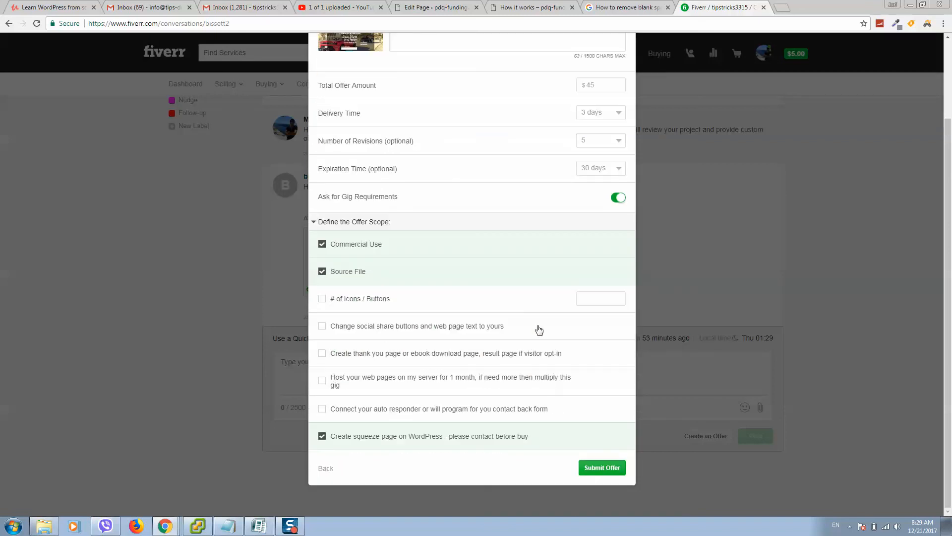
{"action": "mouse_move", "coordinate": [590, 474]}
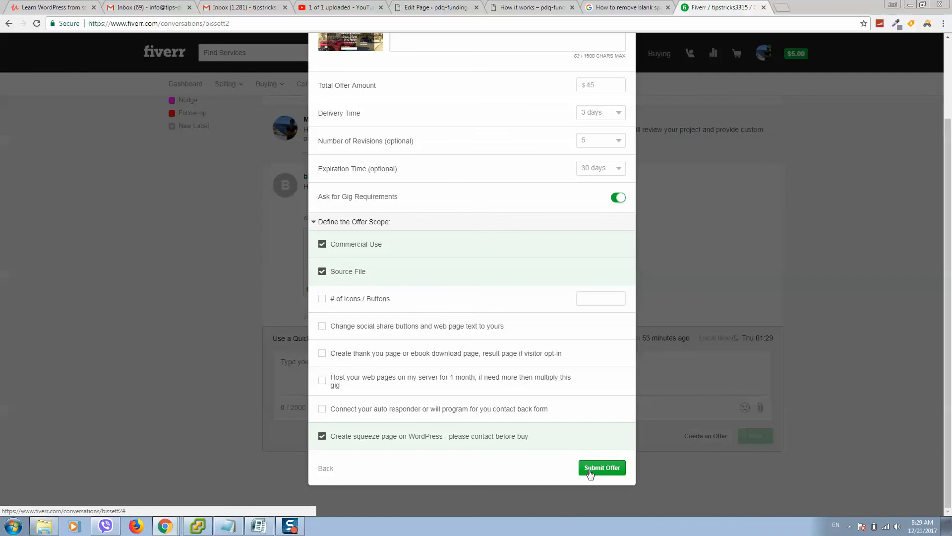
Submit the $45 offer and view it posted in the conversation
{"action": "left_click", "coordinate": [602, 467]}
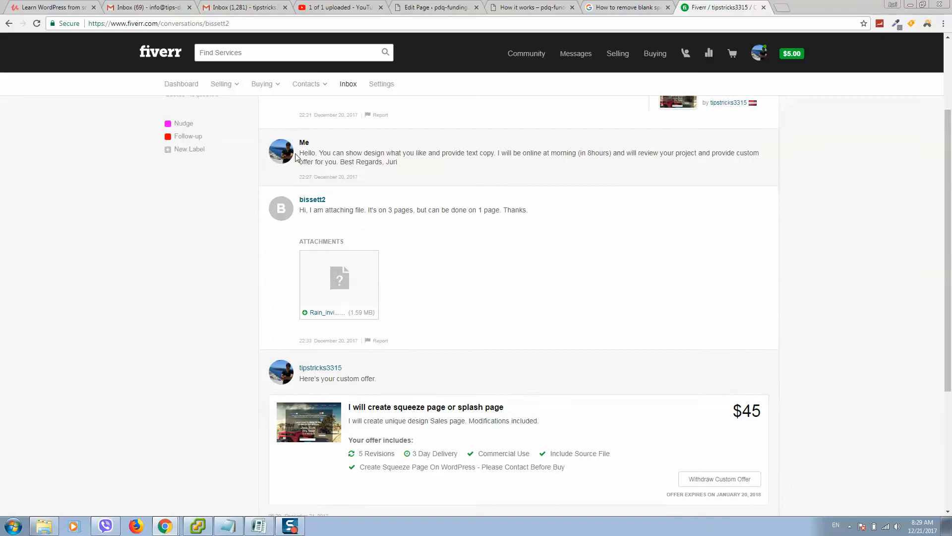
{"action": "scroll", "scroll_direction": "down", "scroll_amount": 3}
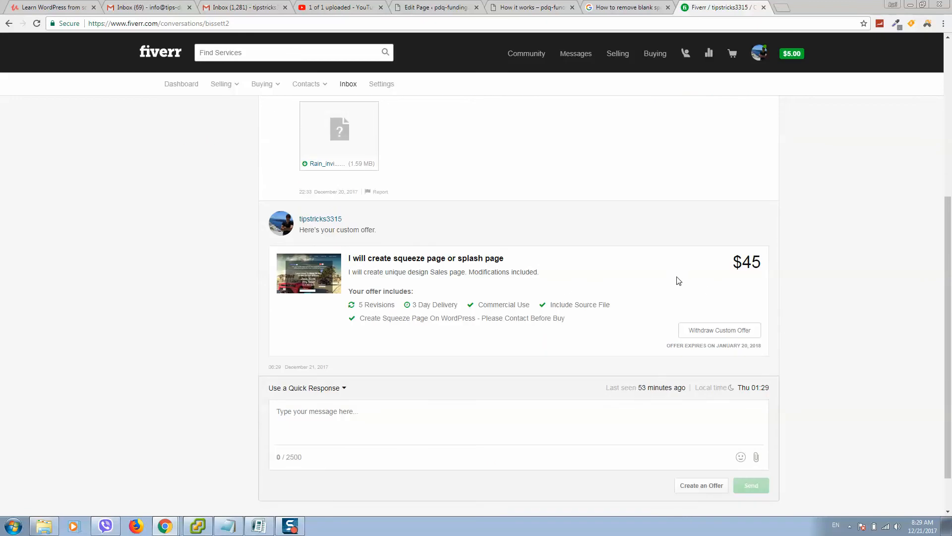
{"action": "mouse_move", "coordinate": [331, 309]}
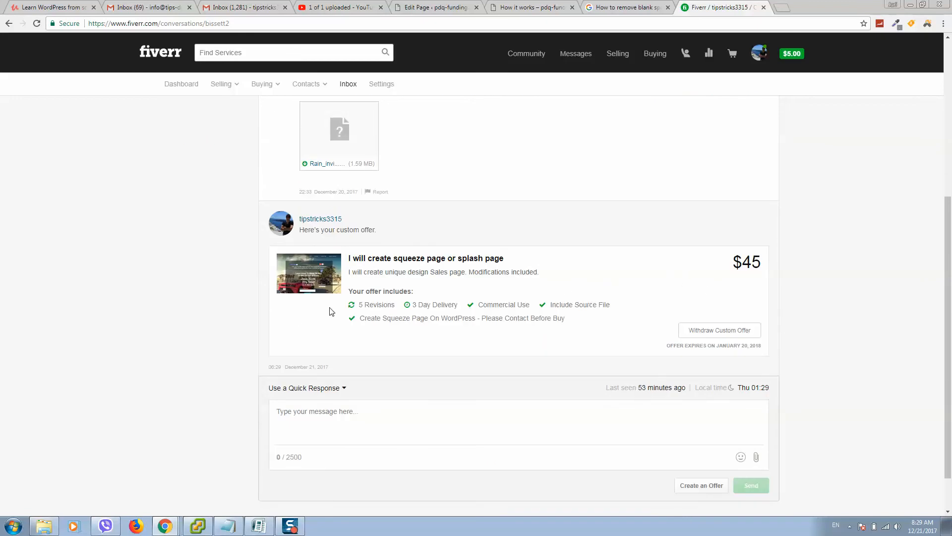
{"action": "mouse_move", "coordinate": [797, 295]}
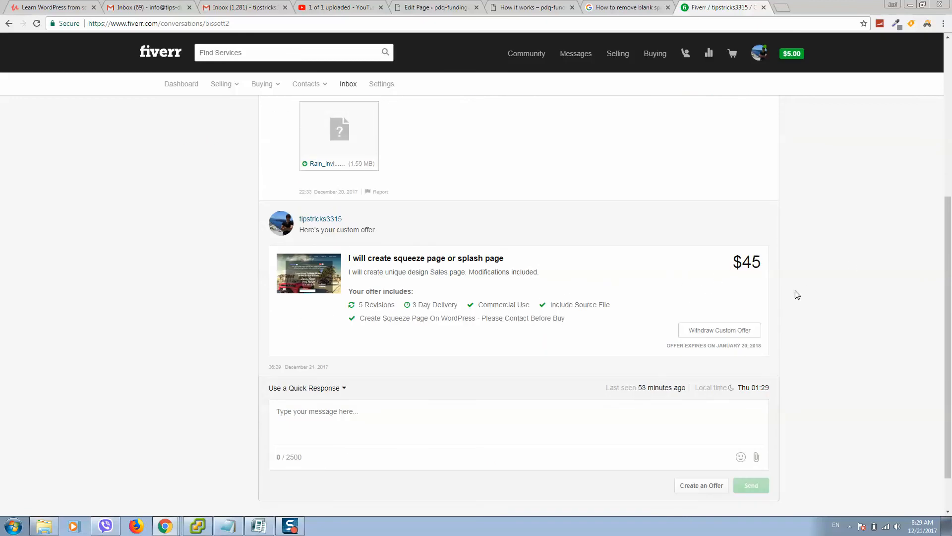
{"action": "mouse_move", "coordinate": [260, 166]}
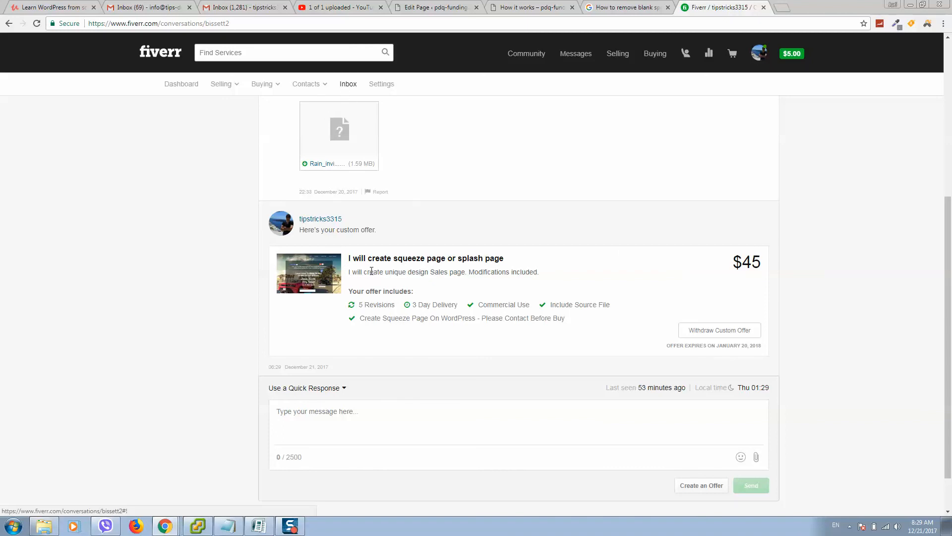
{"action": "mouse_move", "coordinate": [663, 316]}
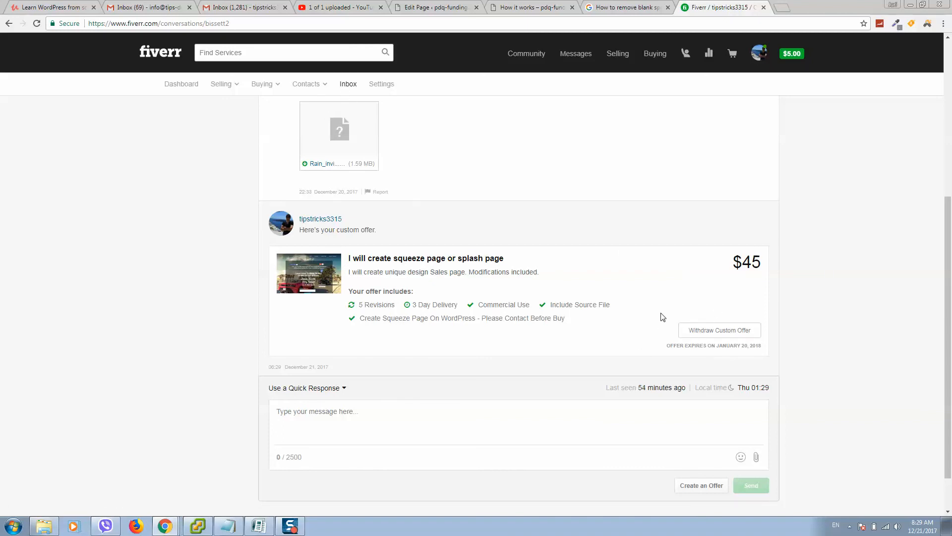
{"action": "mouse_move", "coordinate": [815, 245]}
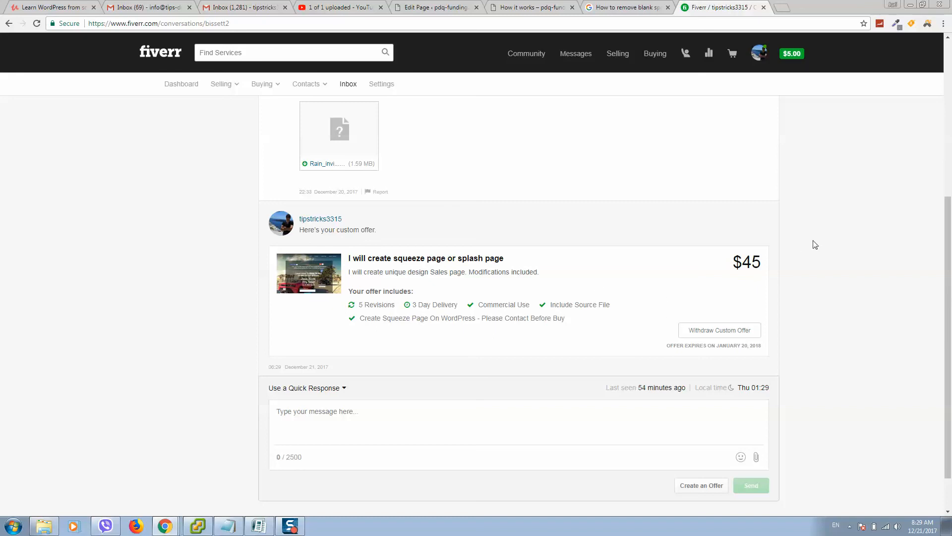
{"action": "mouse_move", "coordinate": [462, 365]}
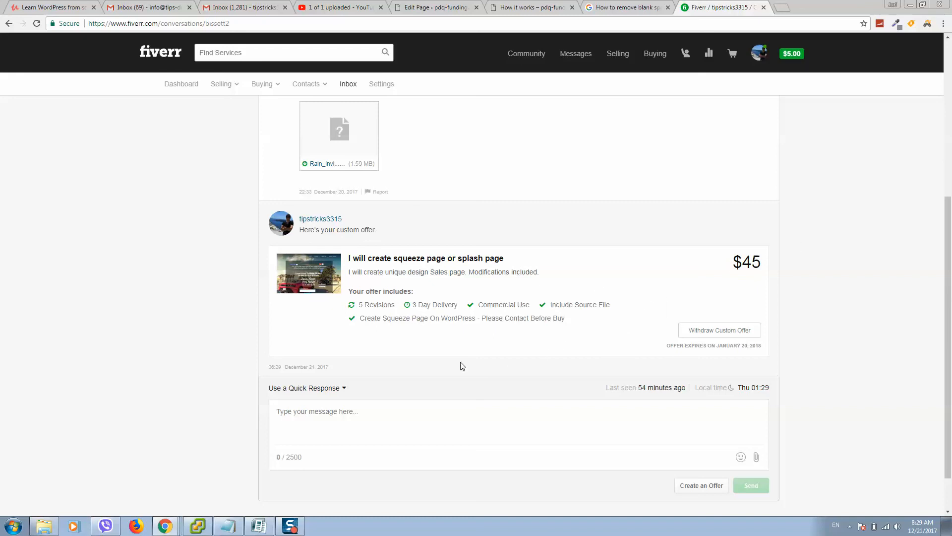
{"action": "mouse_move", "coordinate": [525, 395]}
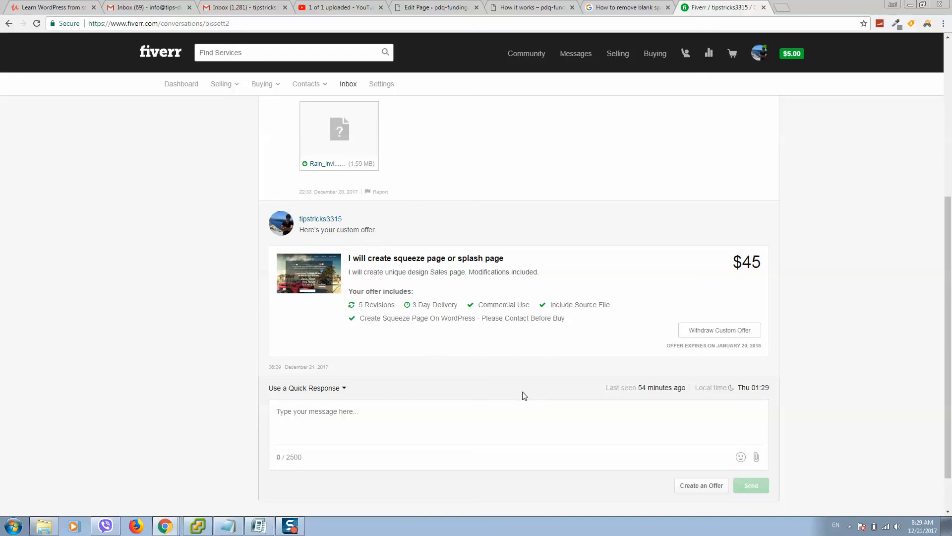